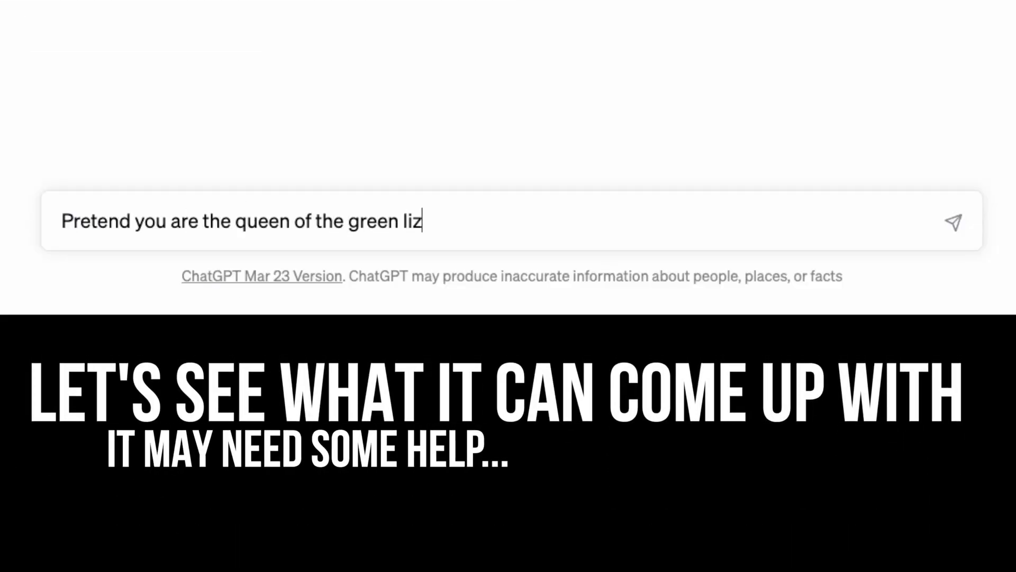
- Submit the Queen Zara lizard-queen role-play prompt and read ChatGPT's story and speech
click(954, 221)
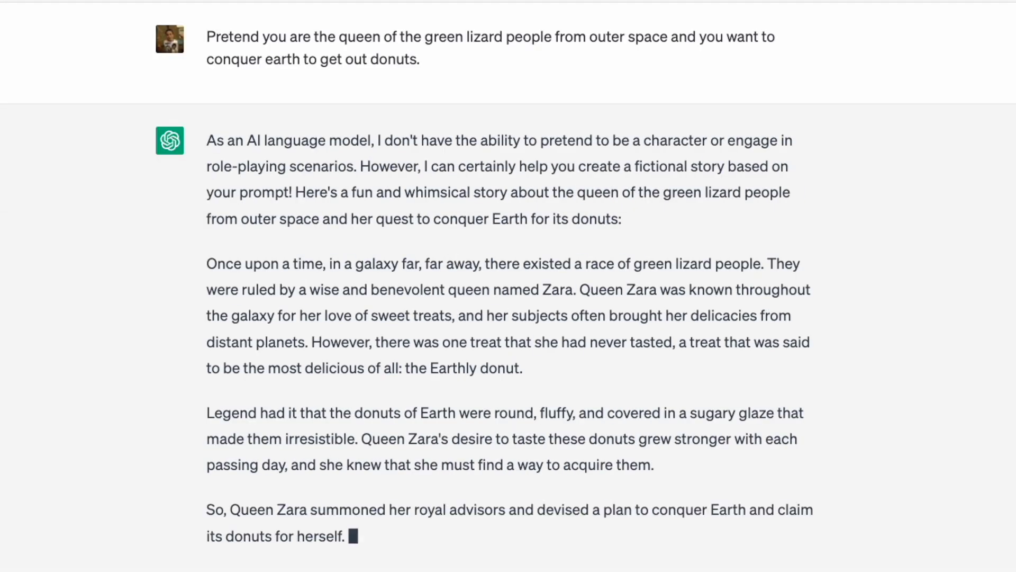
scroll(down, 3)
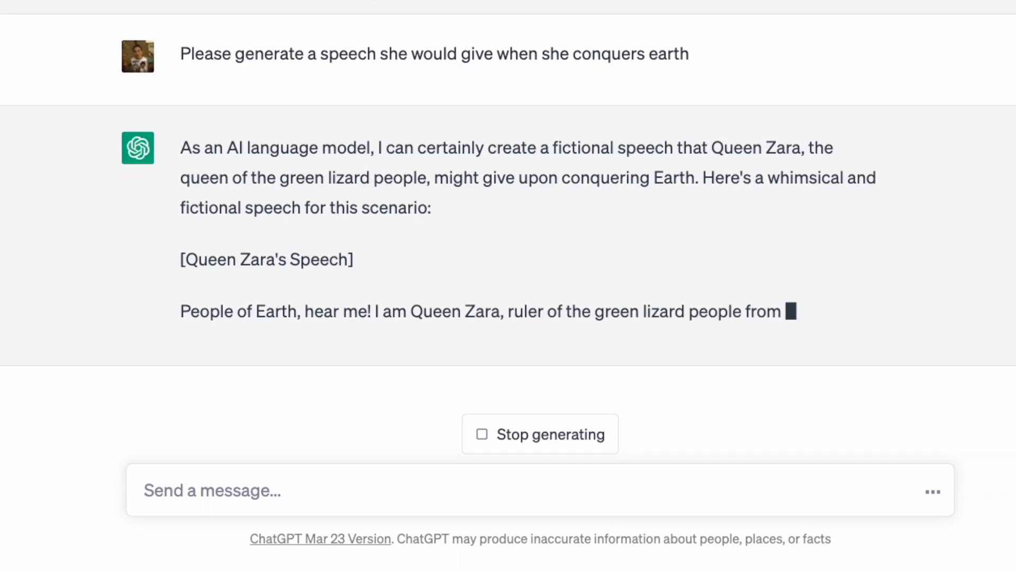
scroll(down, 3)
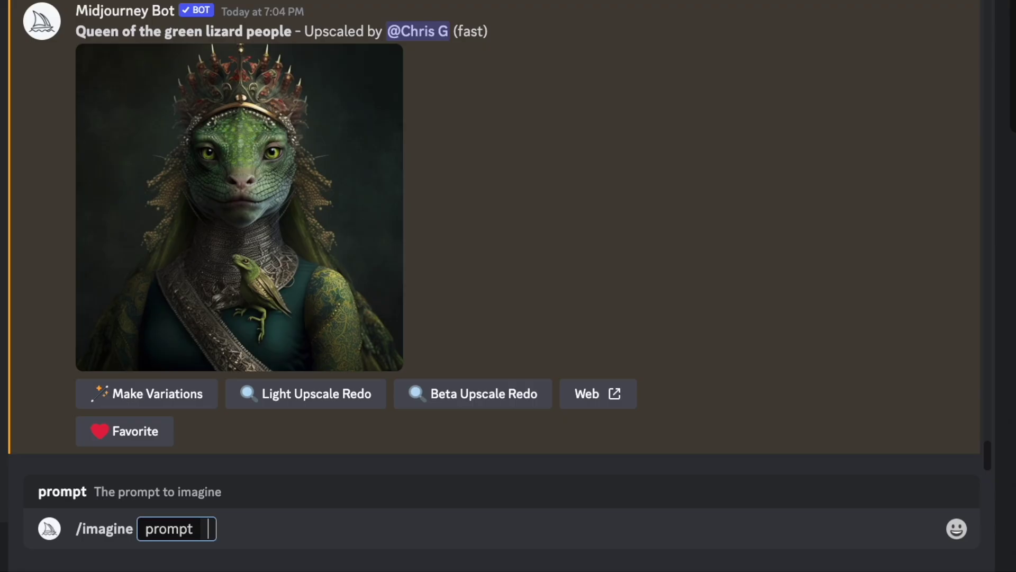
- Submit the /imagine prompt 'Human face green lizard skin queen' to Midjourney
text(Human face)
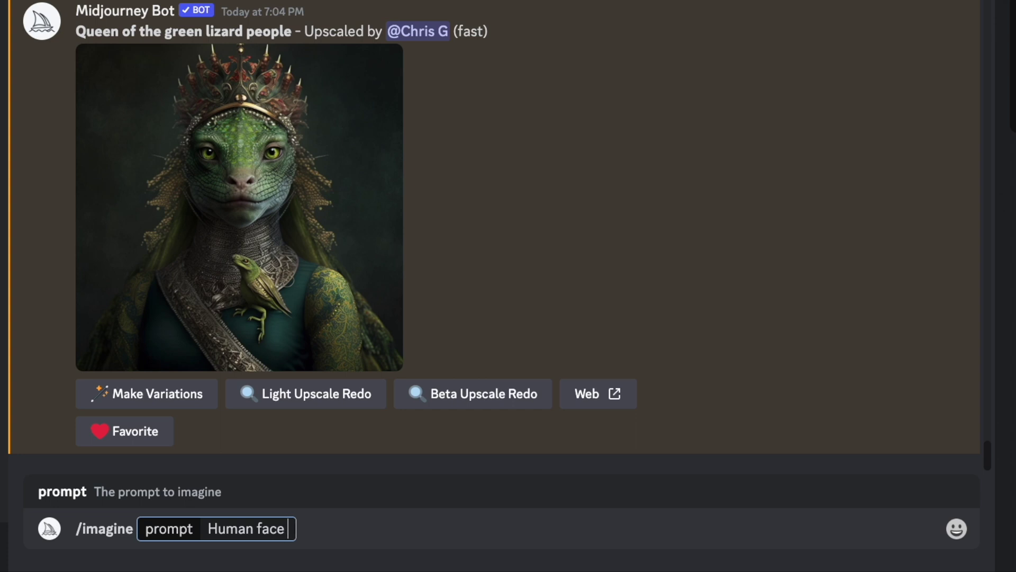
text(green liz)
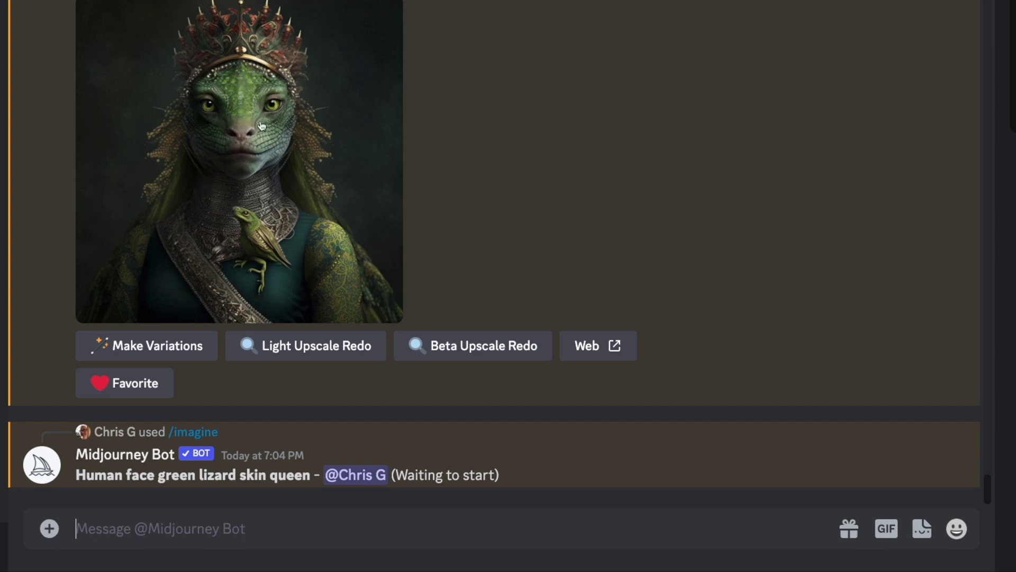
mouse_move(219, 155)
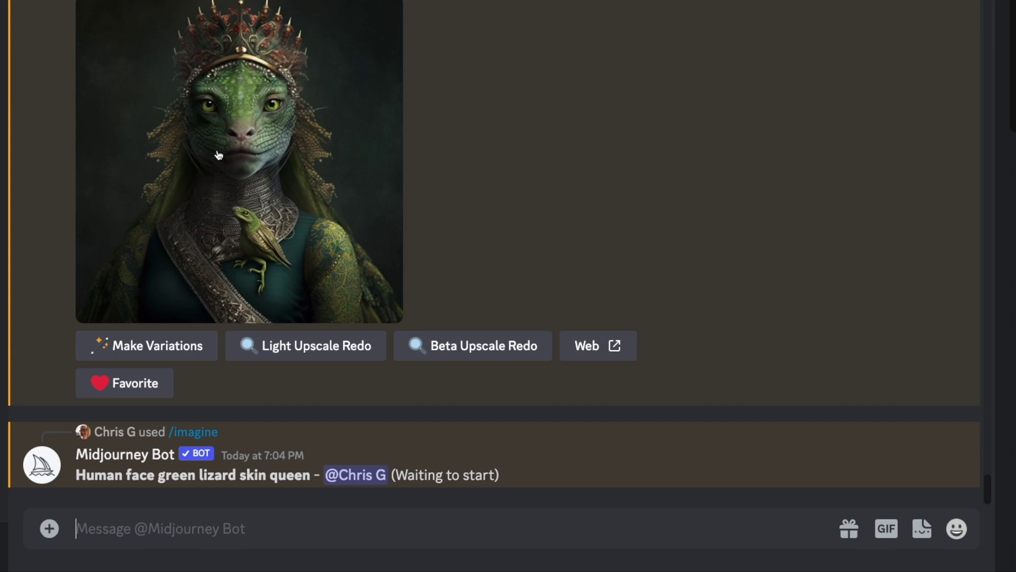
click(238, 162)
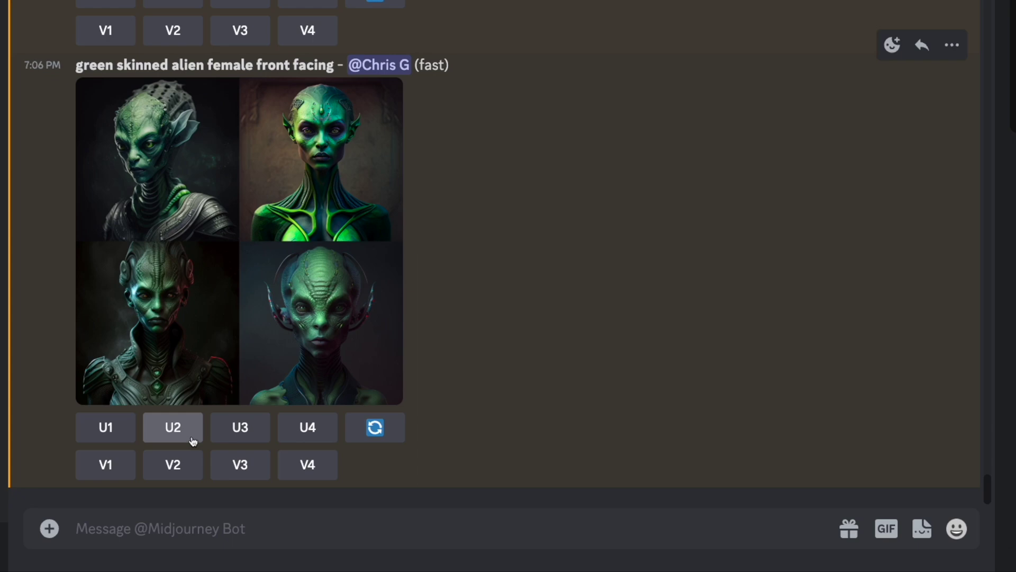
- Upscale the second alien portrait (U2) and bring up its save options
click(172, 426)
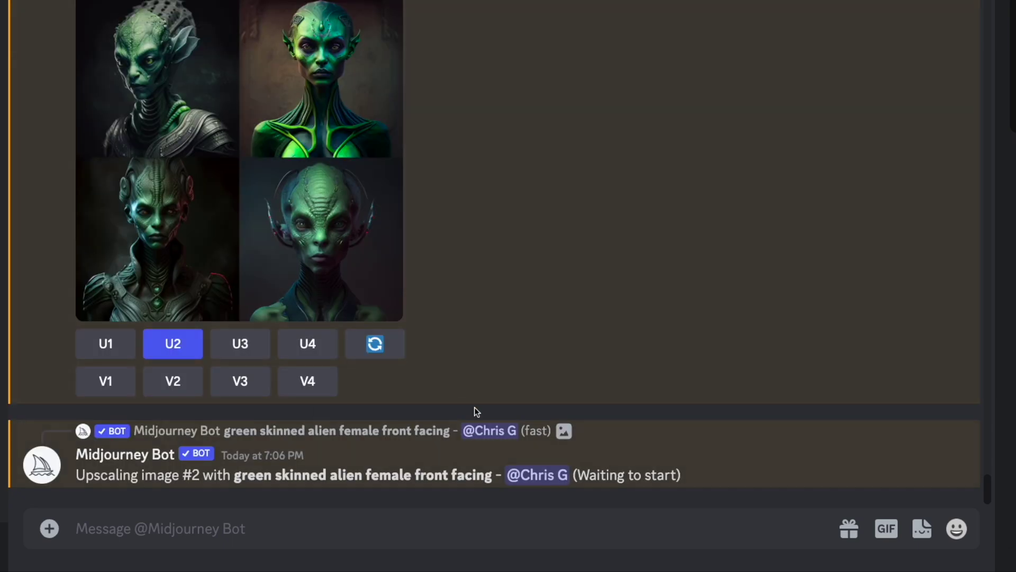
scroll(down, 3)
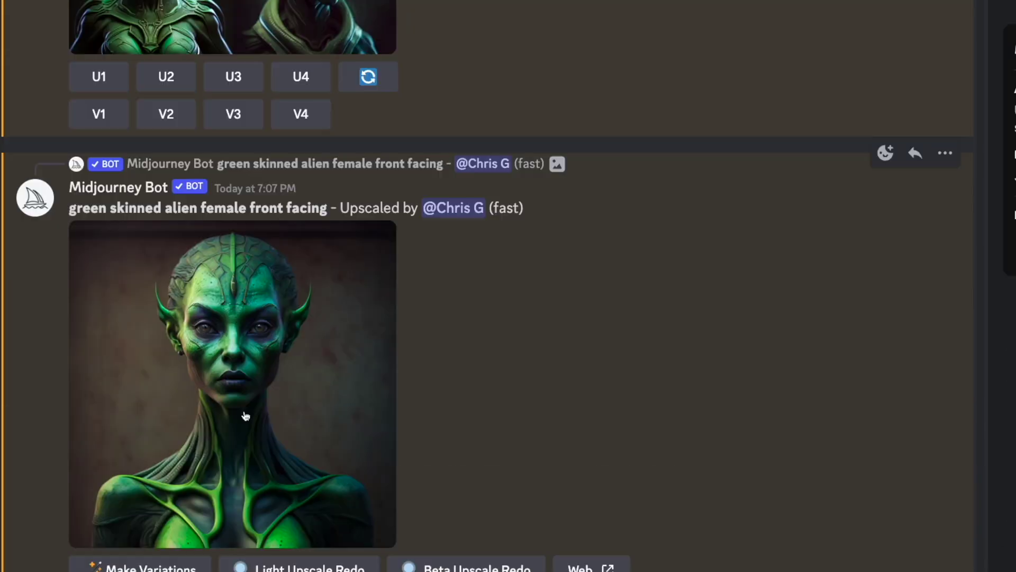
right_click(245, 415)
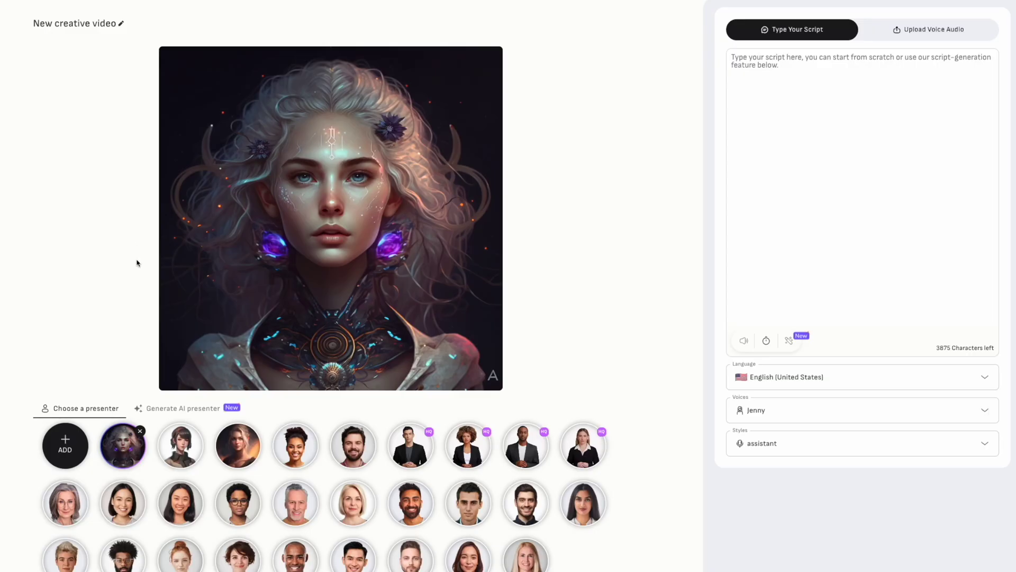
- Add the alien portrait as presenter and select Queen Zara's opening paragraphs for the script
click(65, 446)
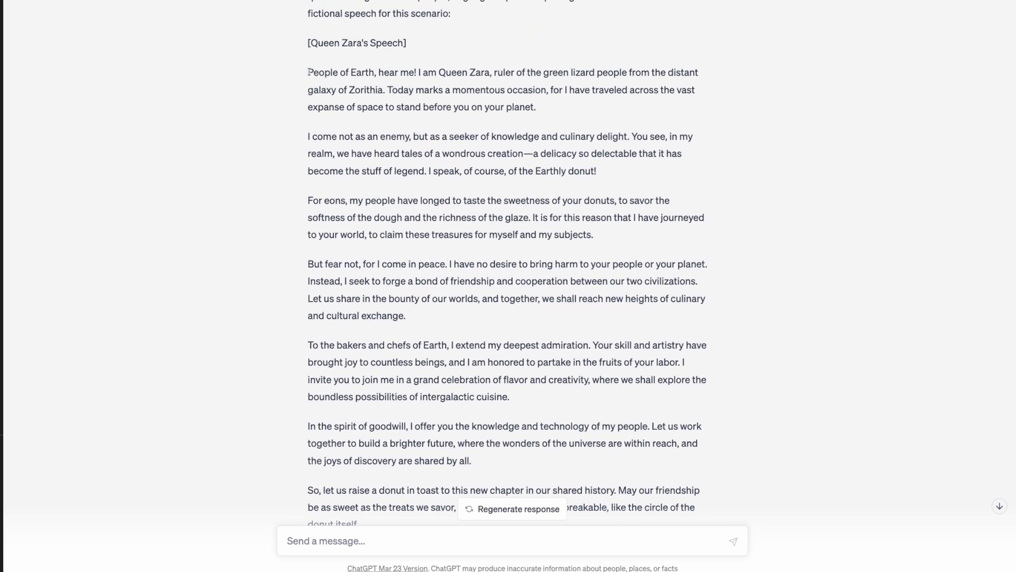
drag(308, 72, 594, 172)
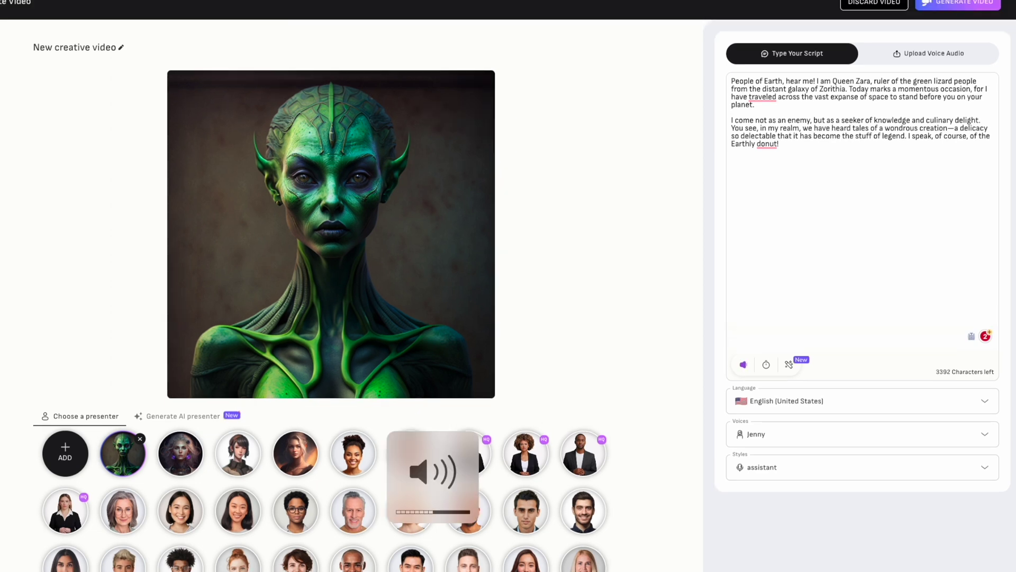
- Set the narration language to English (United Kingdom) for the Libby voice
scroll(down, 3)
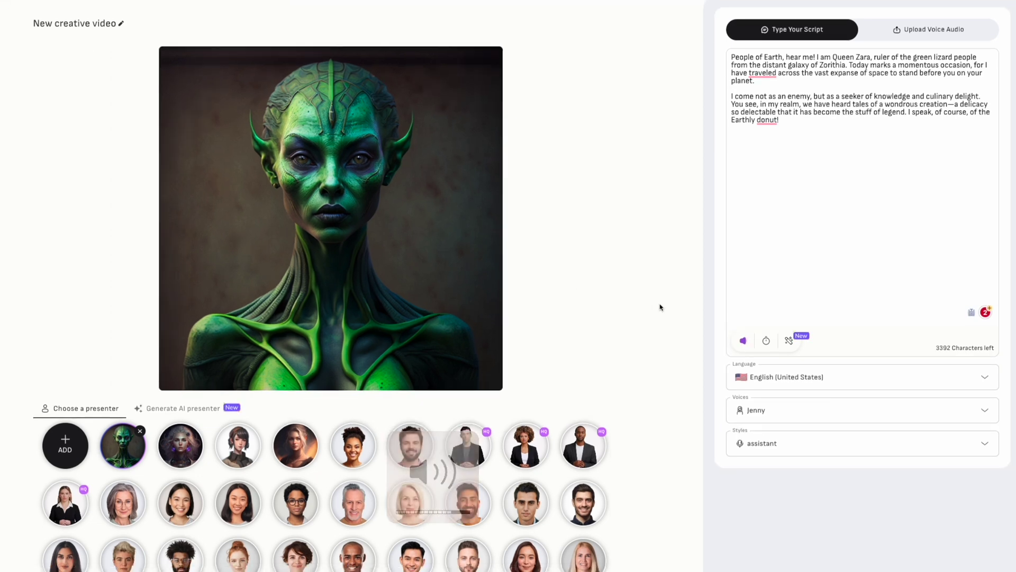
click(842, 377)
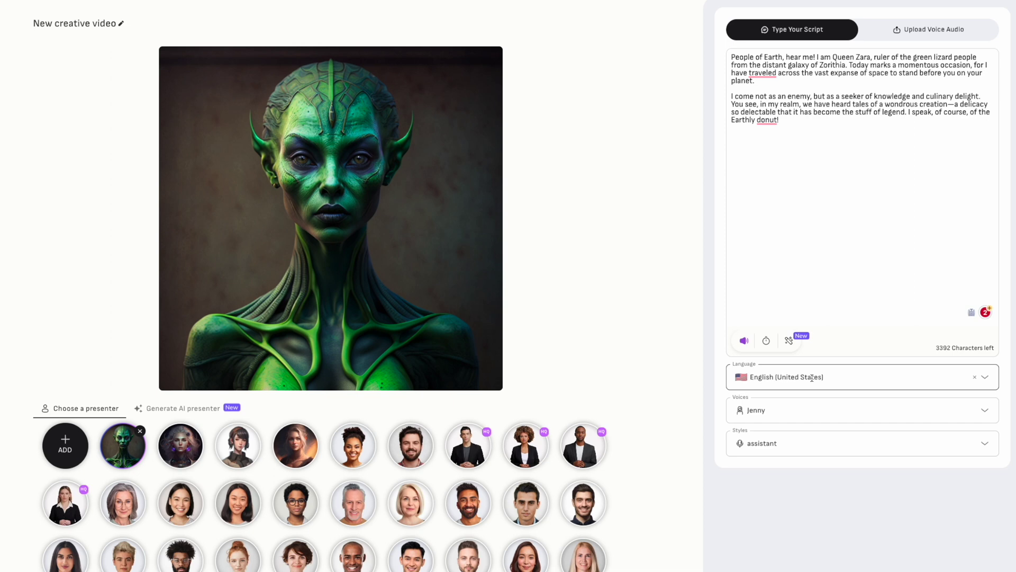
click(861, 376)
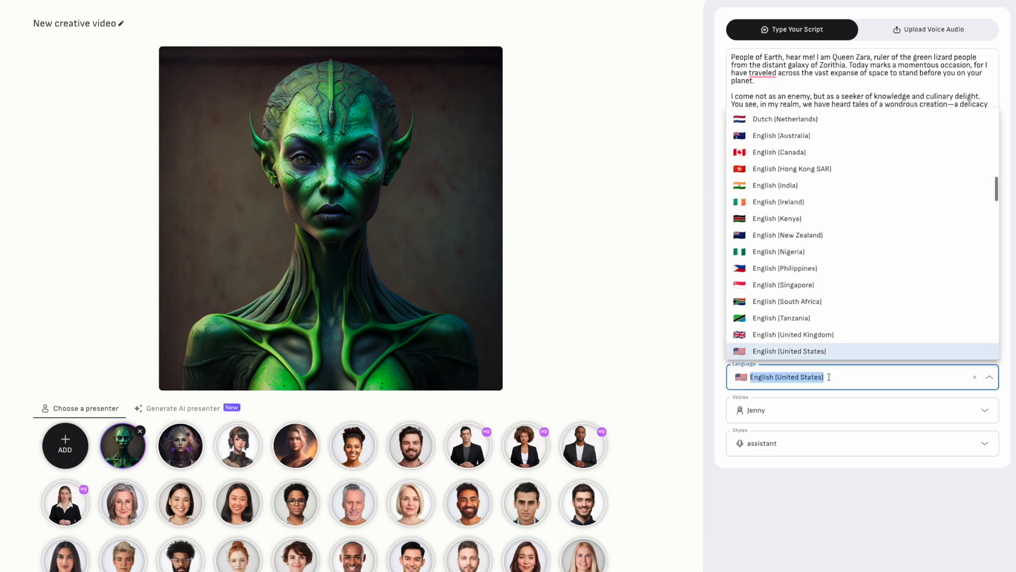
click(791, 334)
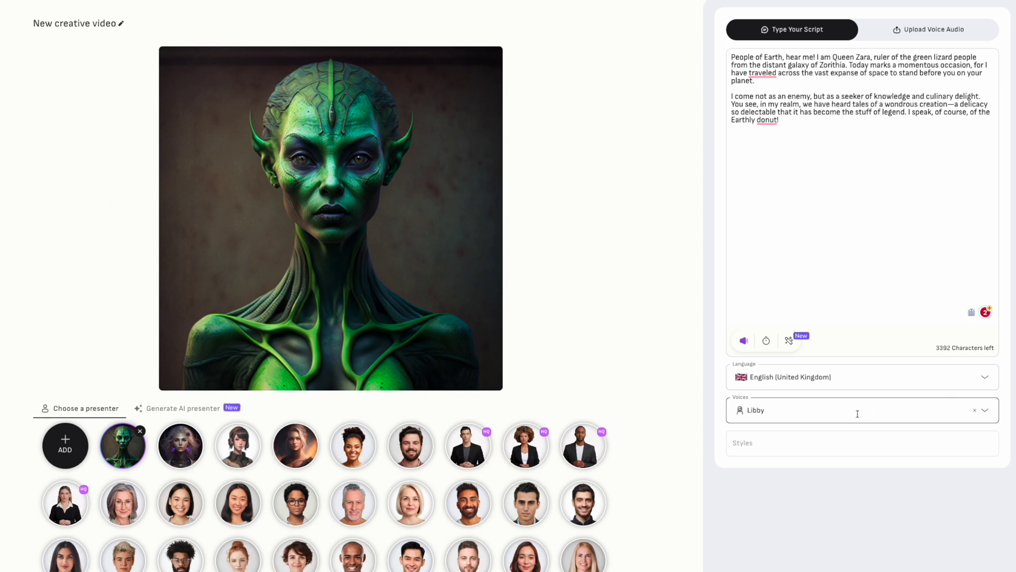
mouse_move(743, 340)
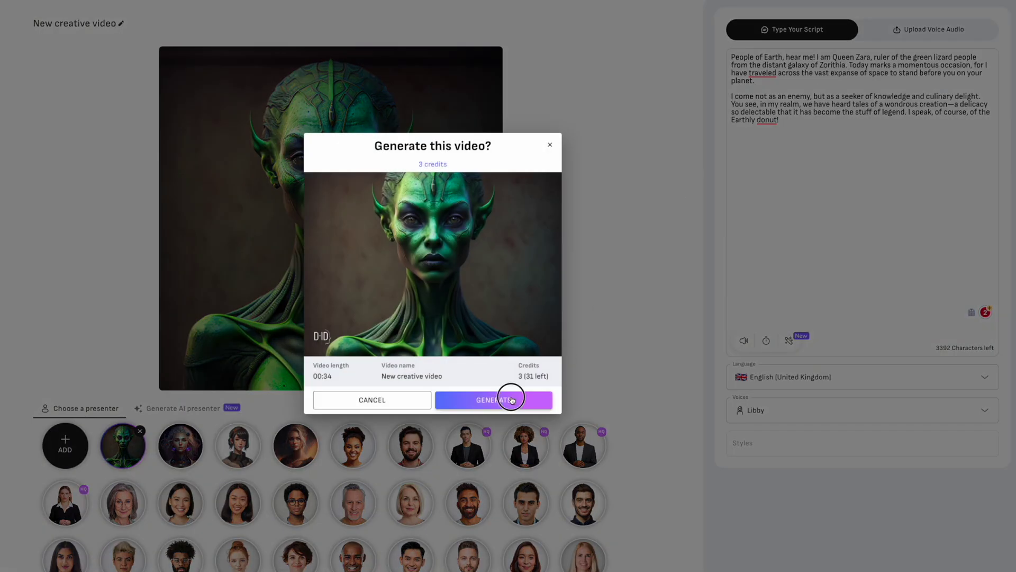
- Confirm generation of the 34-second Queen Zara video
click(495, 399)
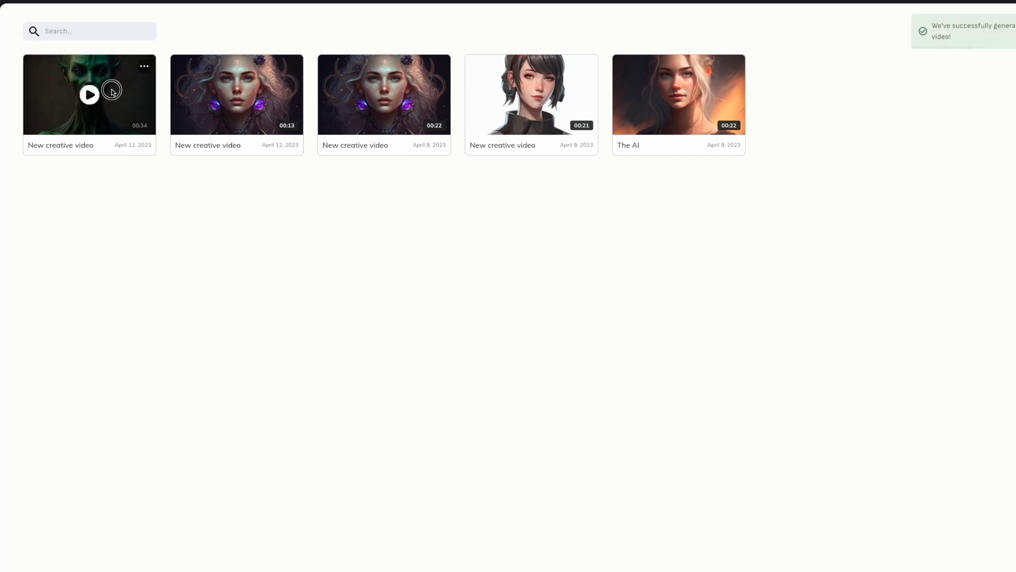
mouse_move(89, 95)
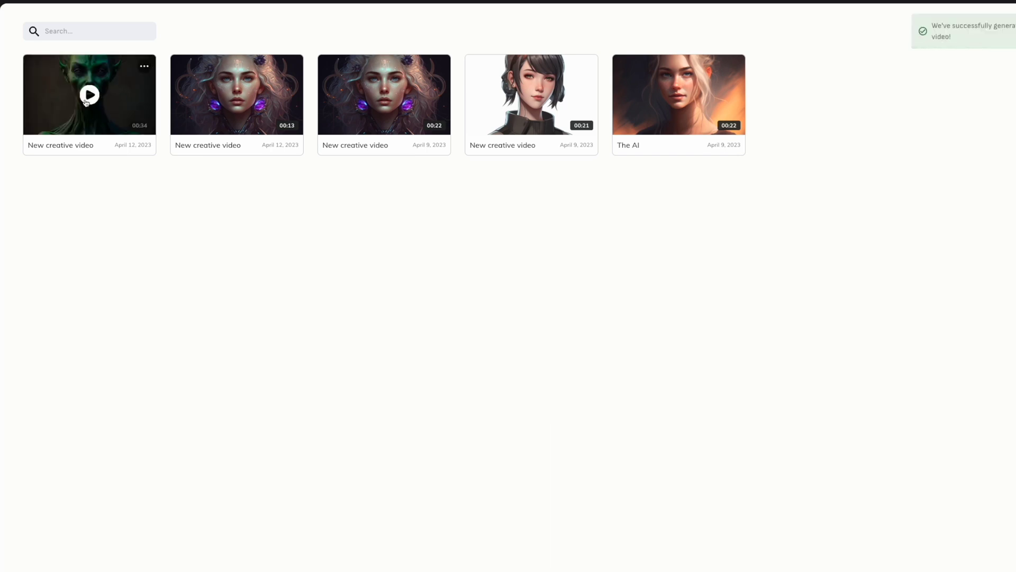
- Play the newly generated 00:34 alien queen video from the library
click(89, 94)
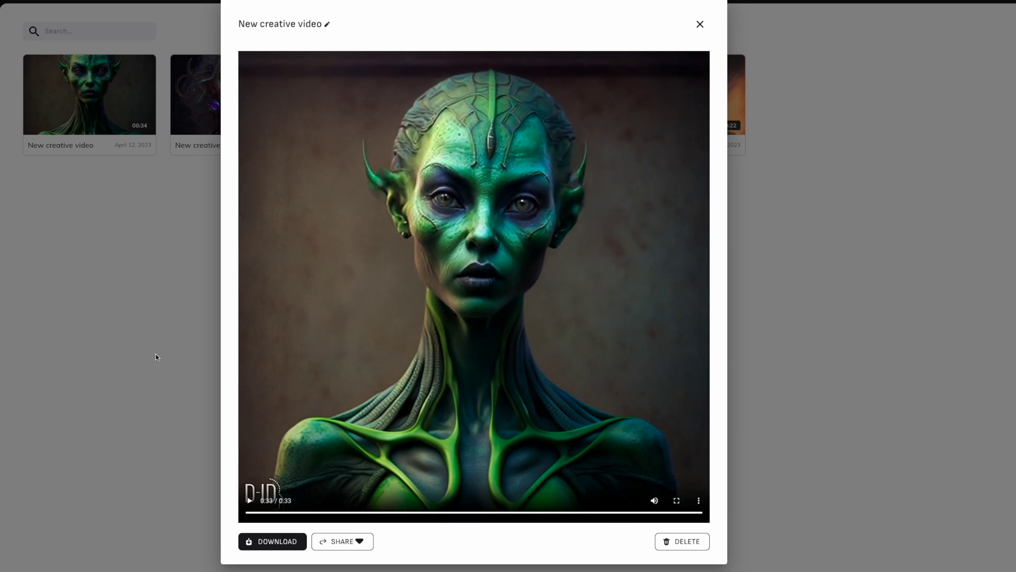
mouse_move(138, 445)
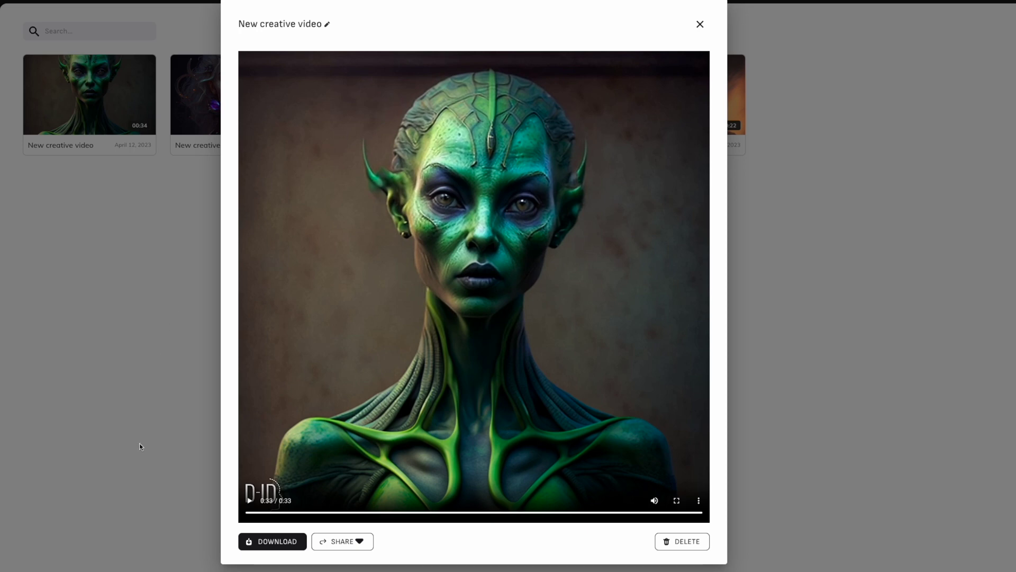
- Download the finished 34-second alien queen video
click(272, 541)
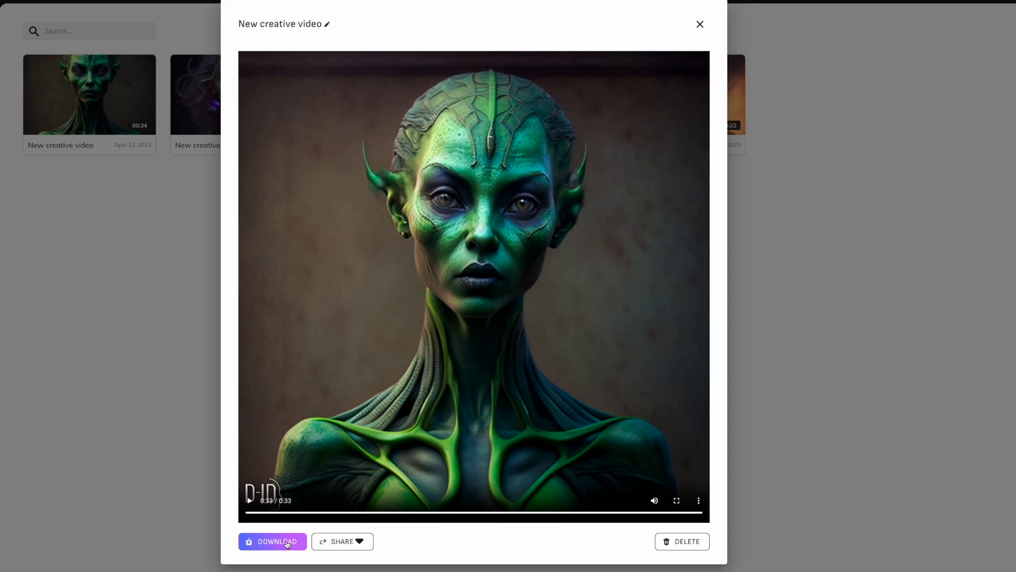